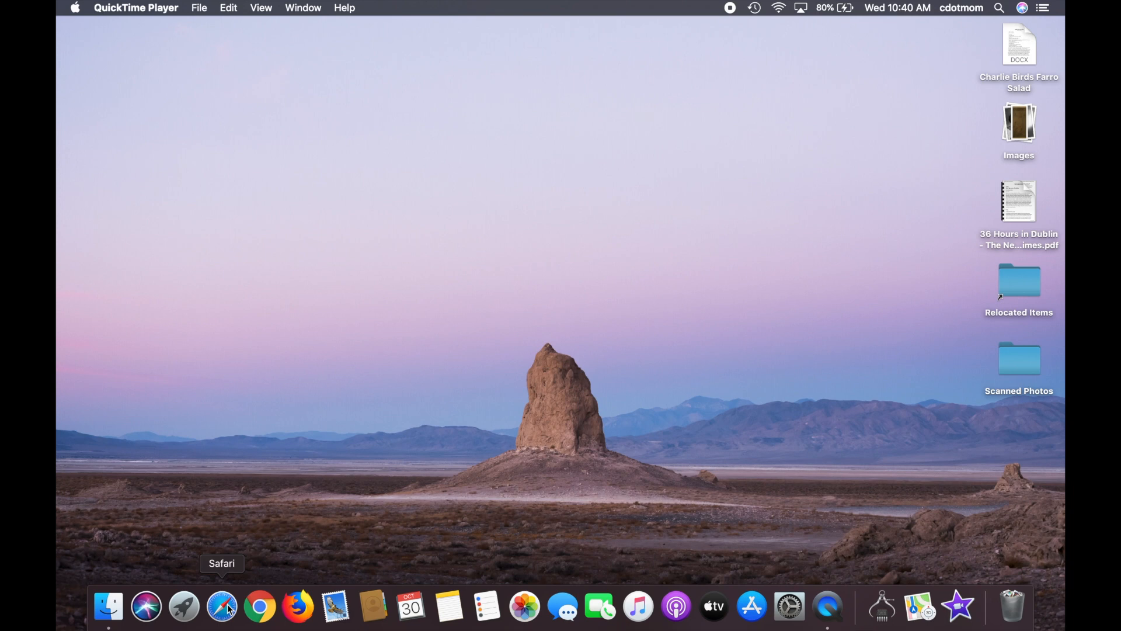
pyautogui.moveTo(259, 606)
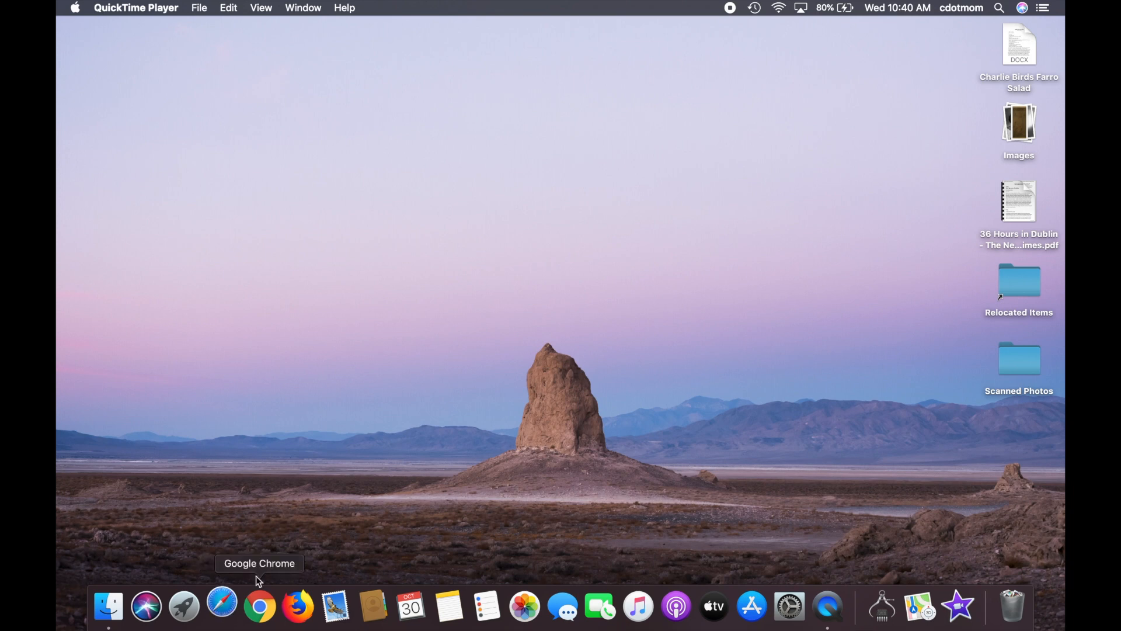
# Step: Launch Safari from its Dock icon
pyautogui.click(220, 605)
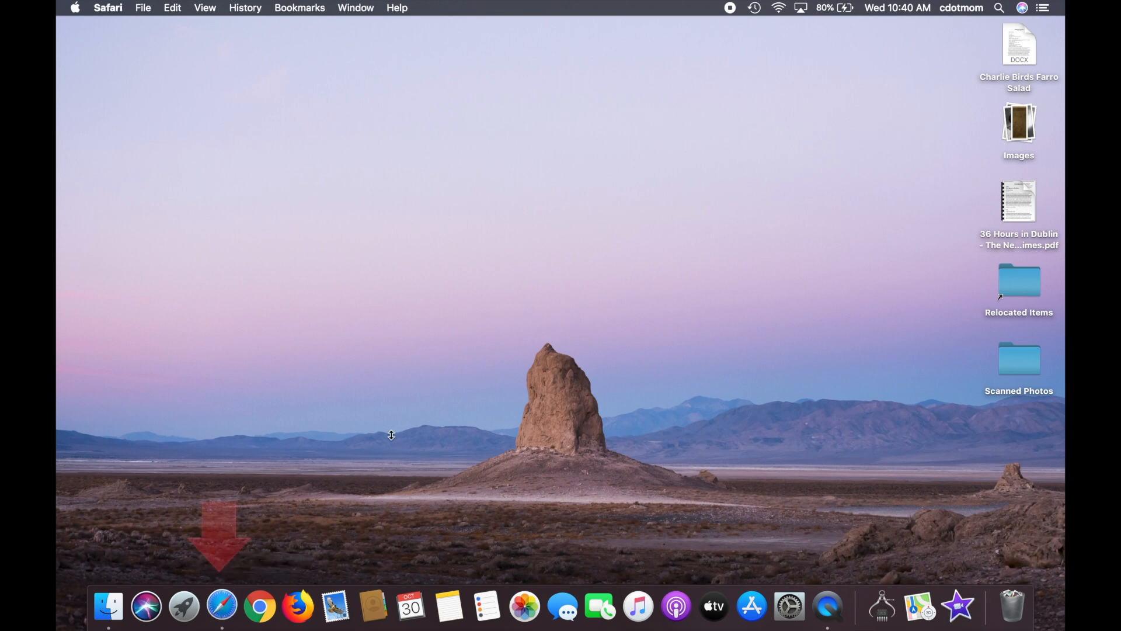
# Step: Open a Safari window and load gmail.com in the address bar
pyautogui.click(222, 605)
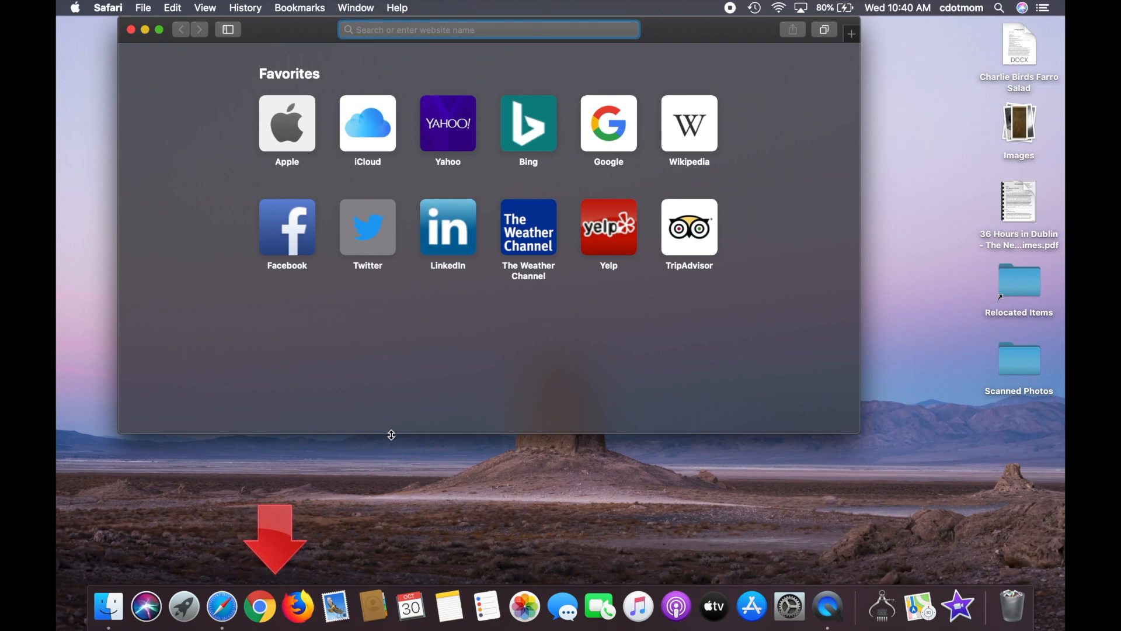
pyautogui.moveTo(539, 193)
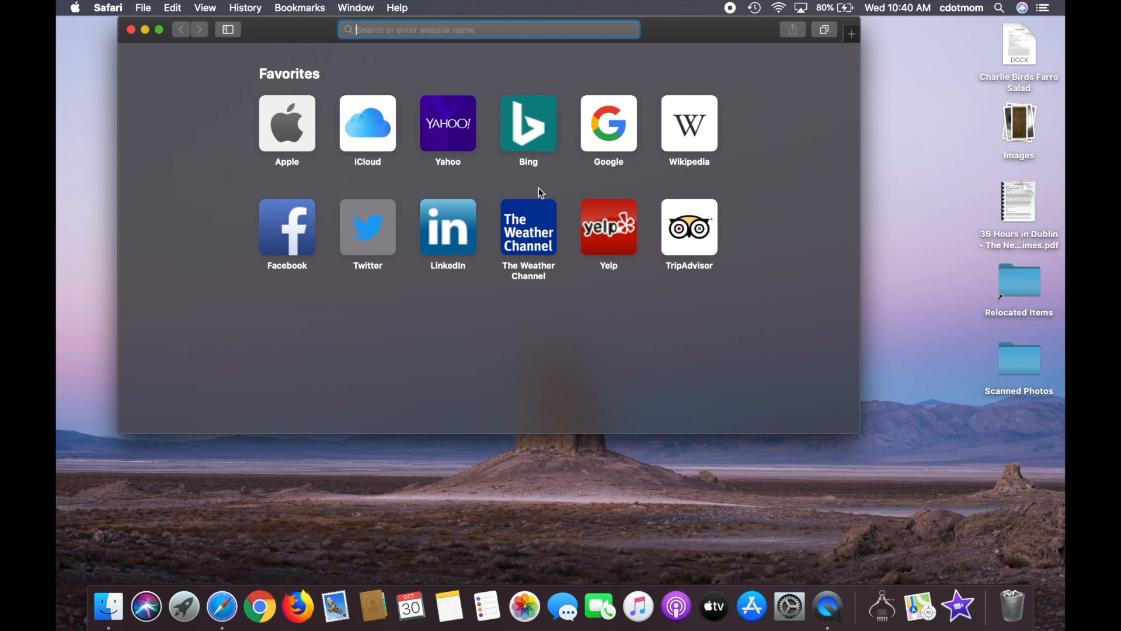
pyautogui.moveTo(597, 136)
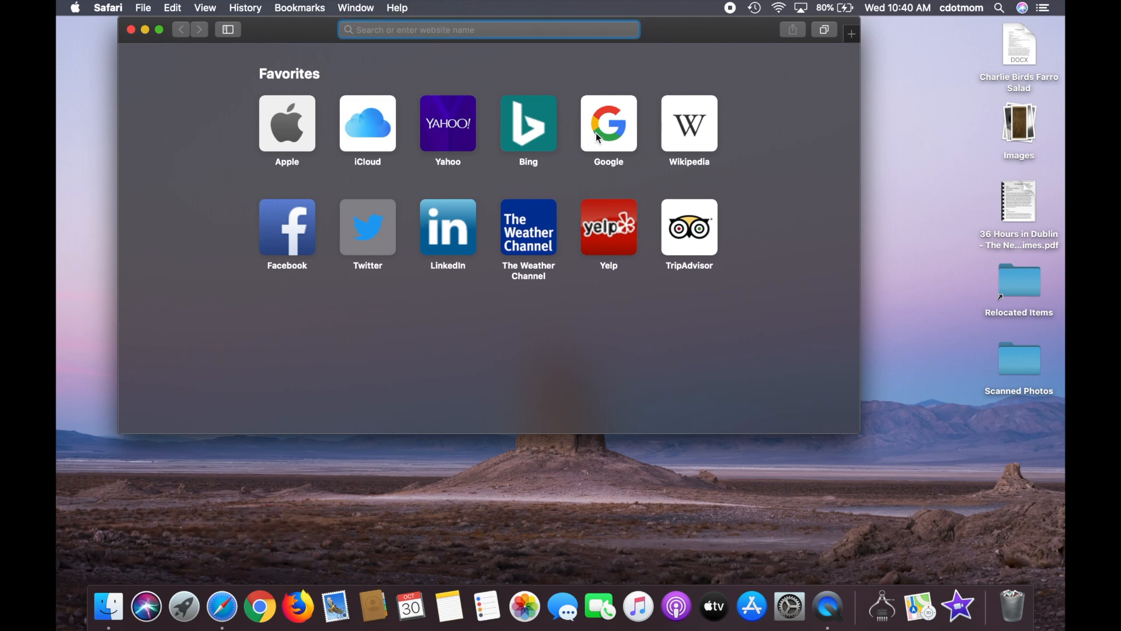
pyautogui.click(488, 29)
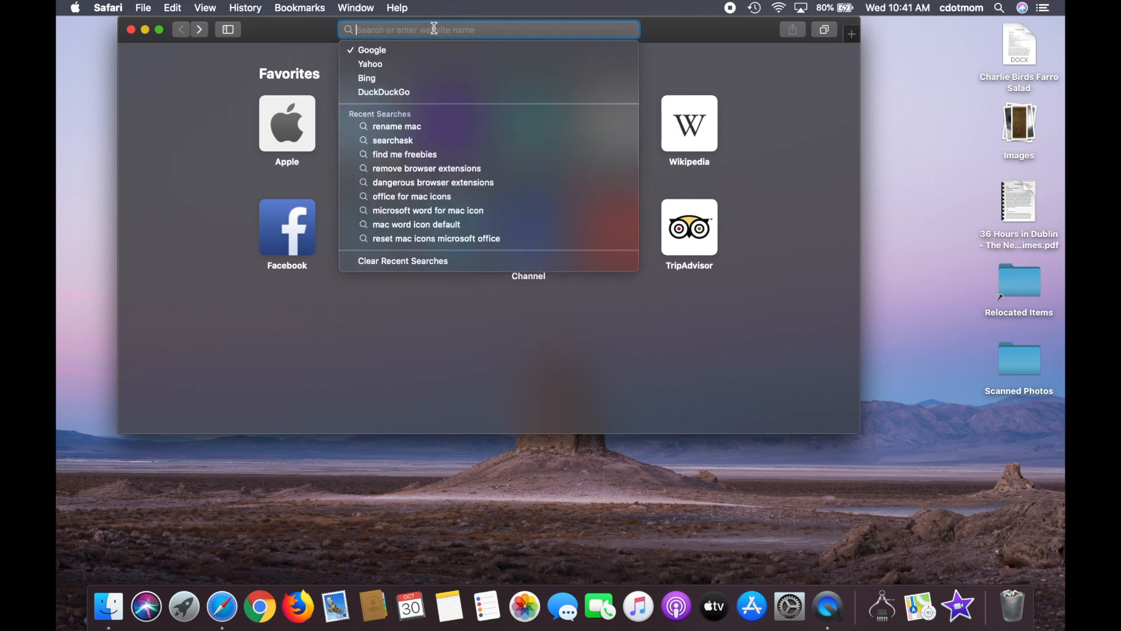
pyautogui.write('gmail.com')
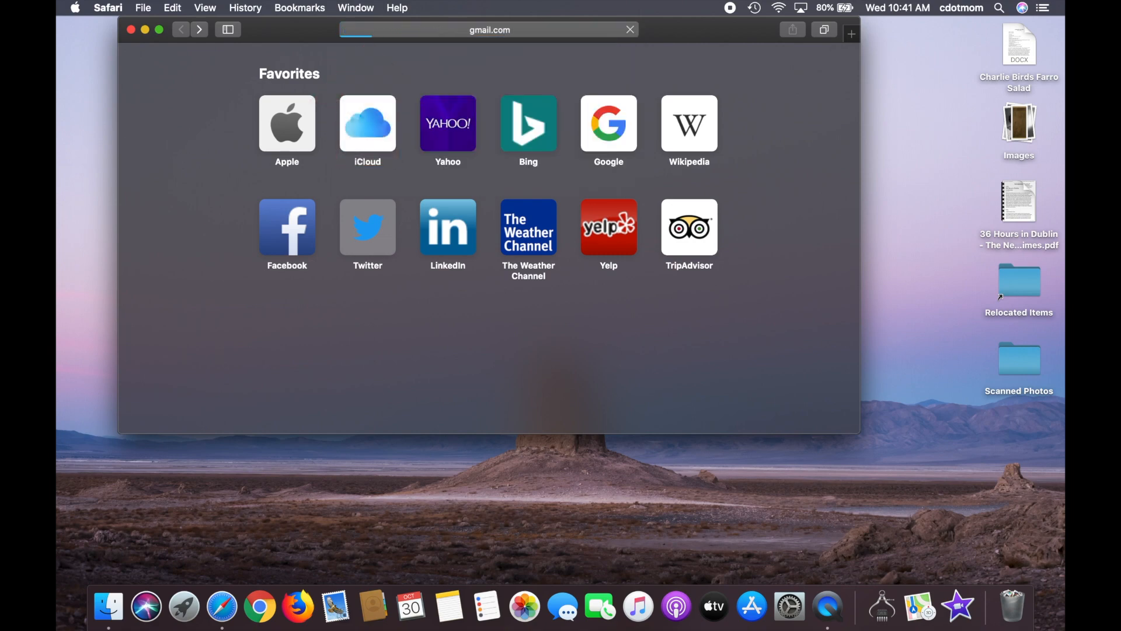
pyautogui.press('Return')
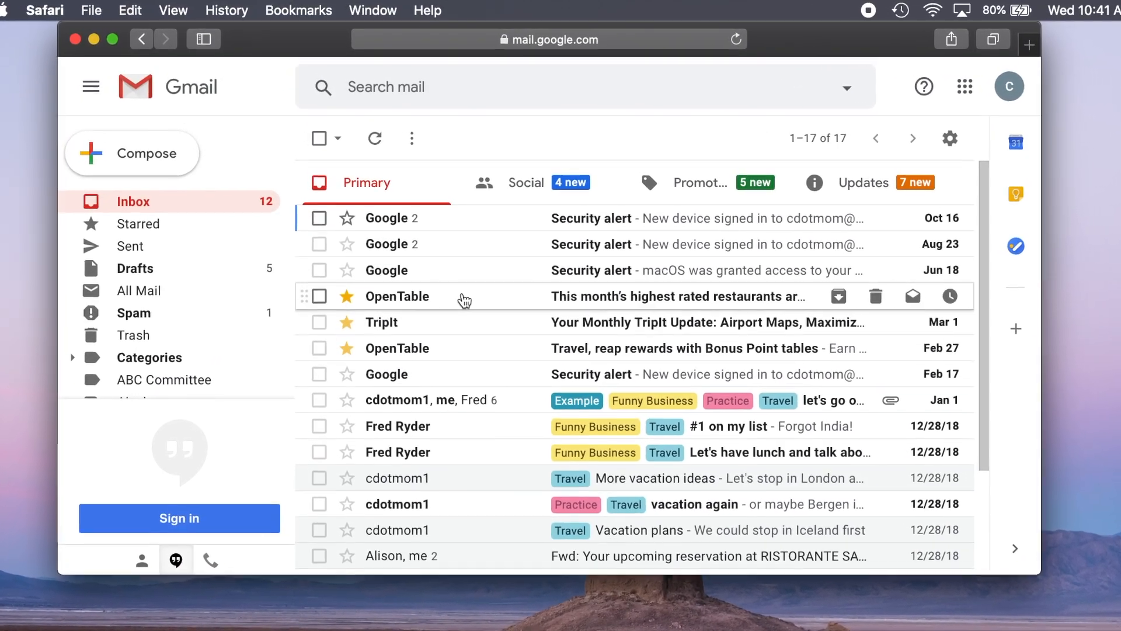
# Step: Open Manage under the inbox's storage line to reach Google One storage
pyautogui.scroll(-3)
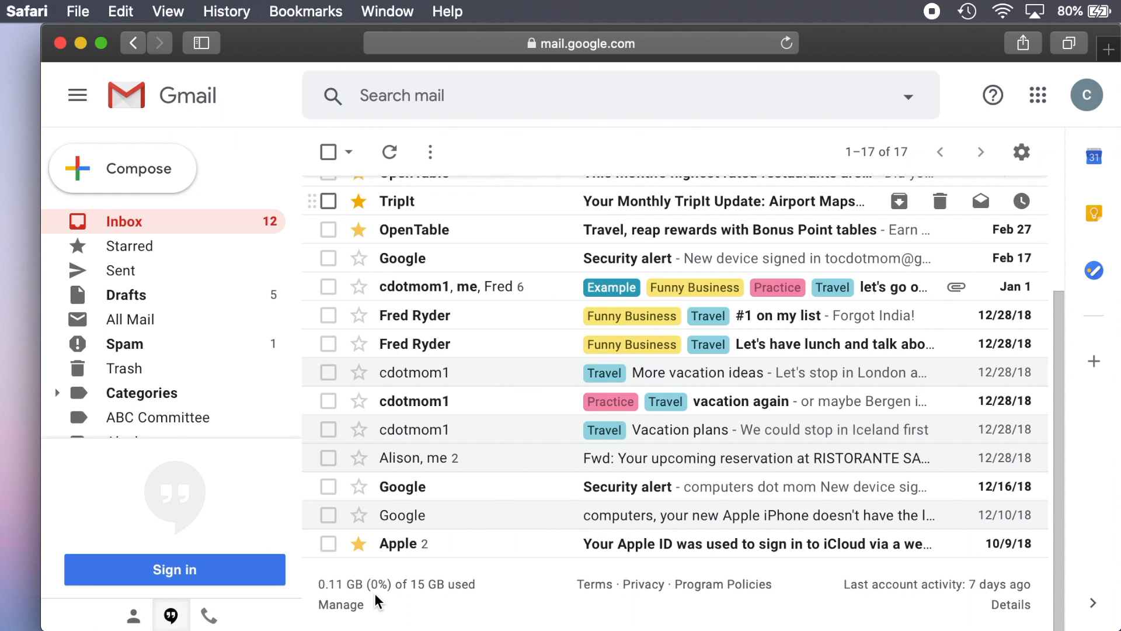
pyautogui.moveTo(341, 605)
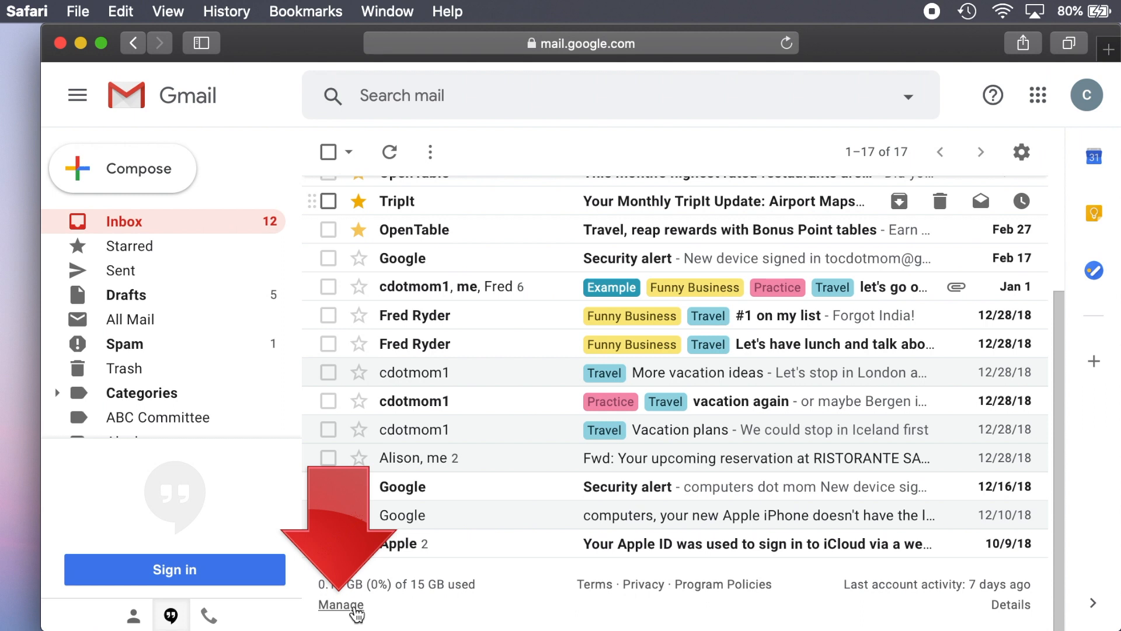
pyautogui.click(341, 605)
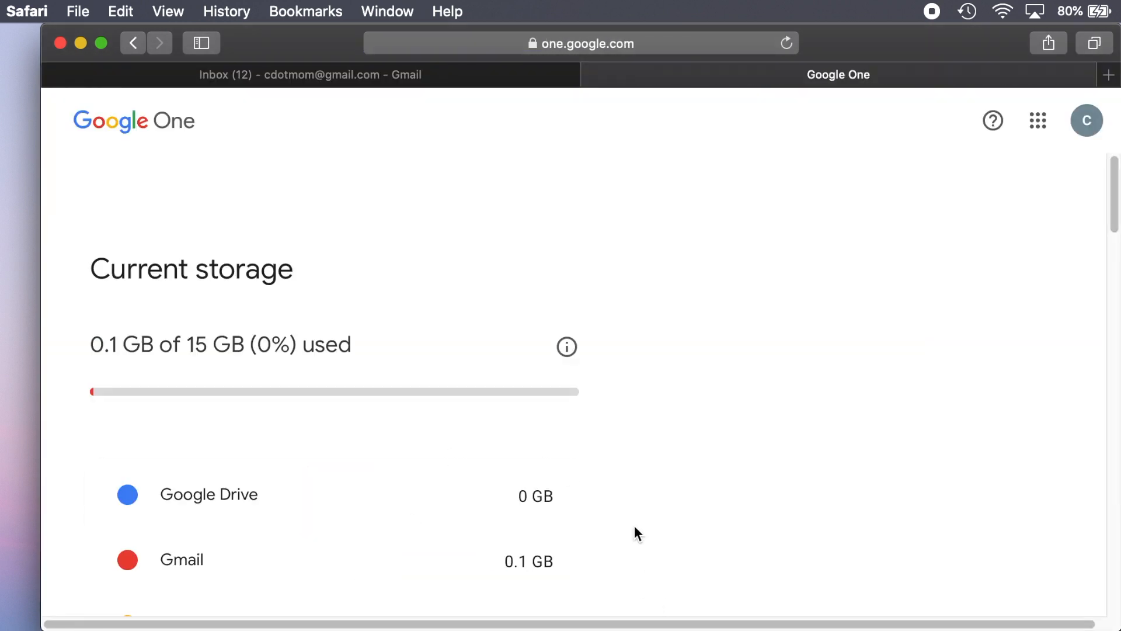
# Step: Scroll past Current storage to the 100 GB $1.99 and 200 GB $2.99 plans
pyautogui.scroll(-3)
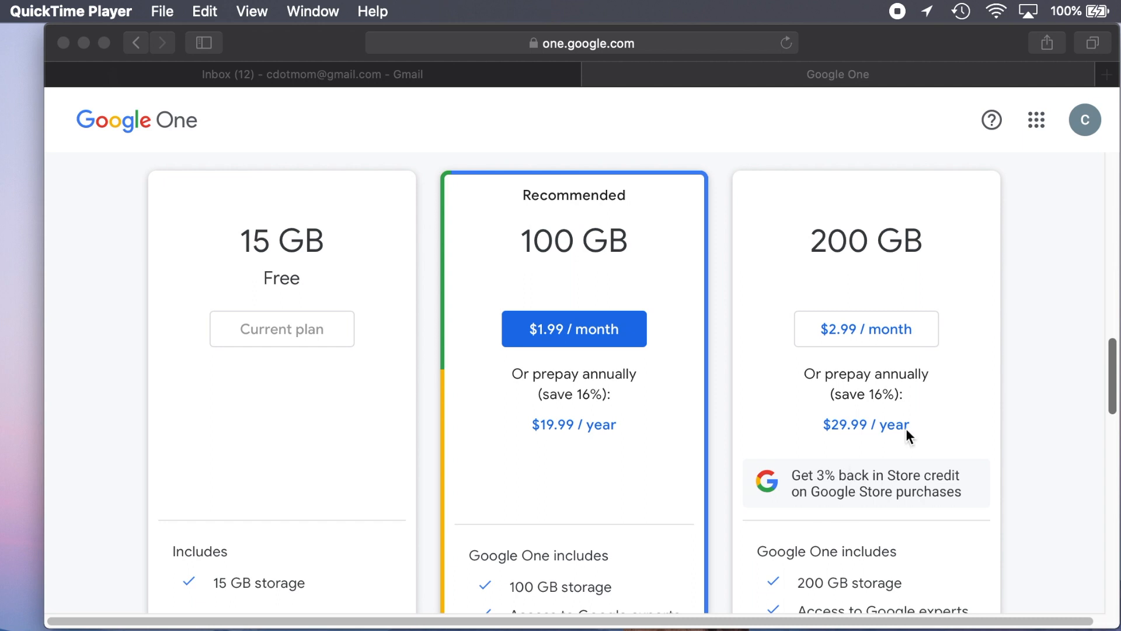
pyautogui.scroll(-3)
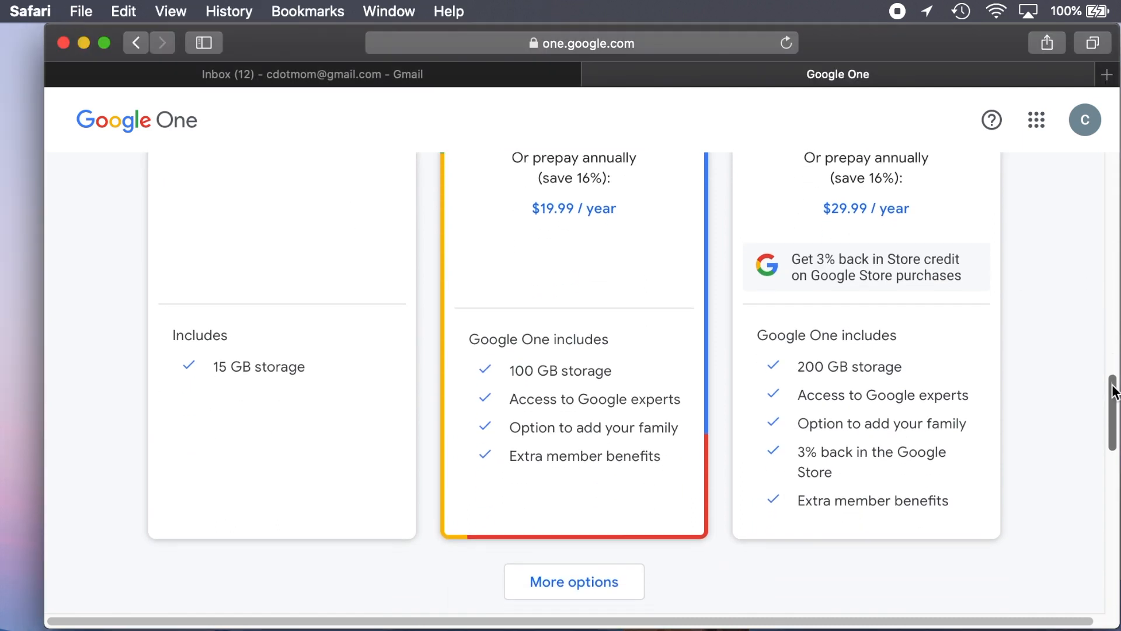
pyautogui.scroll(-3)
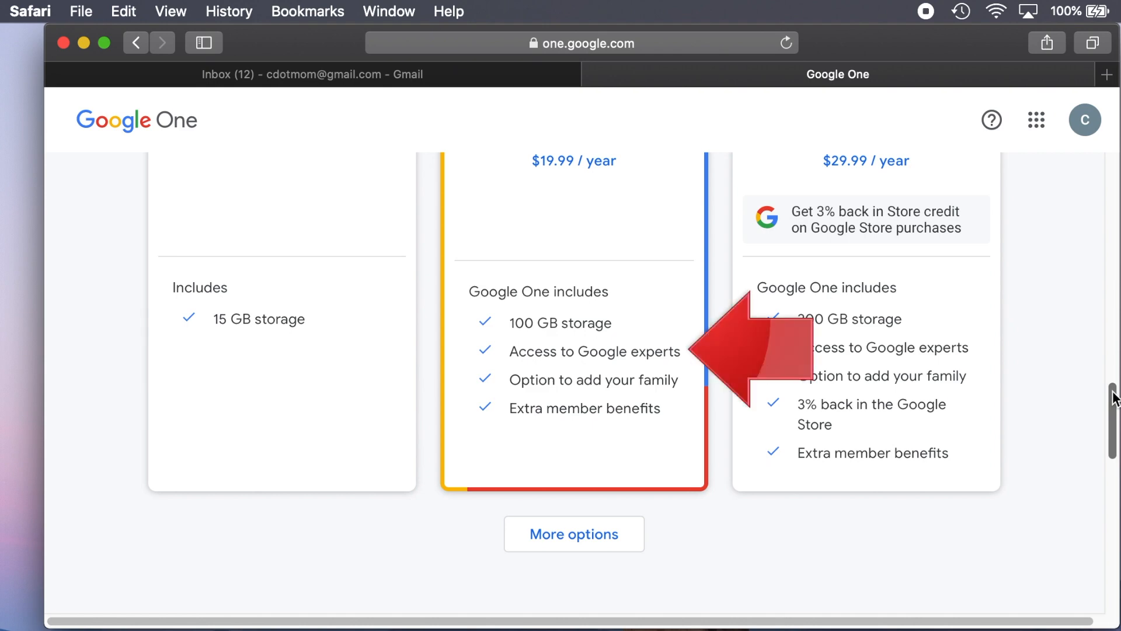
pyautogui.scroll(3)
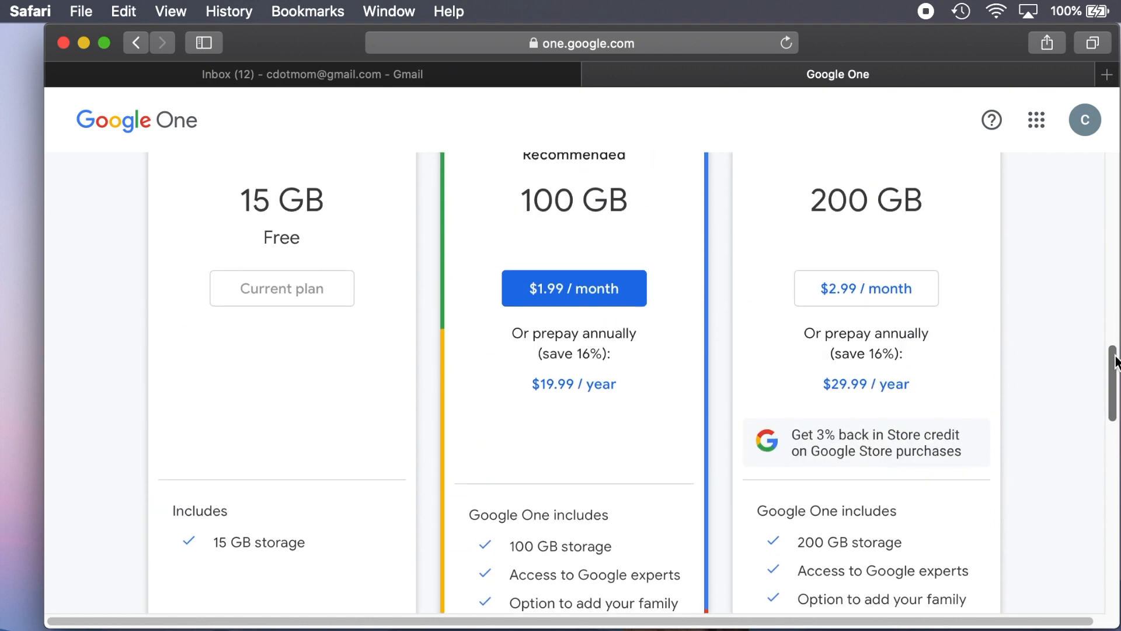
pyautogui.scroll(3)
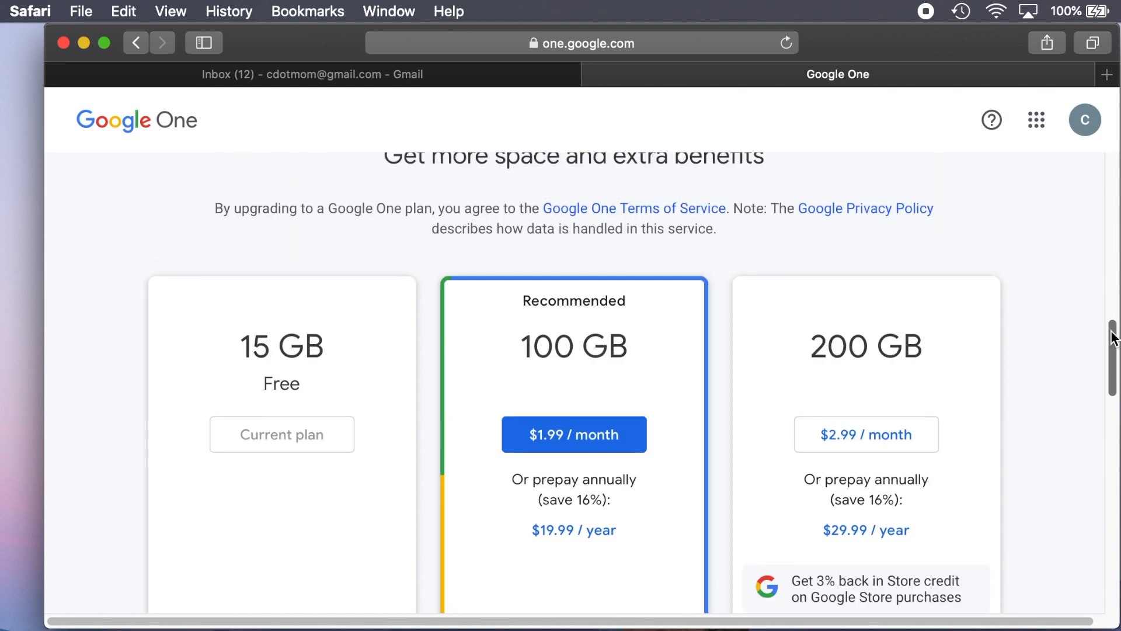
pyautogui.scroll(-3)
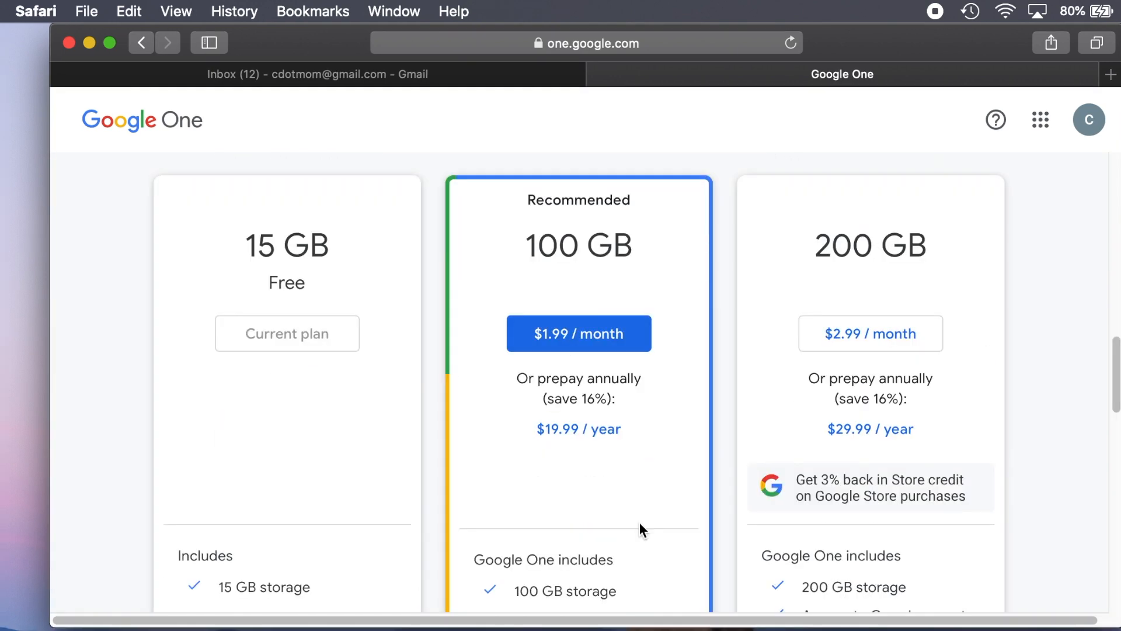